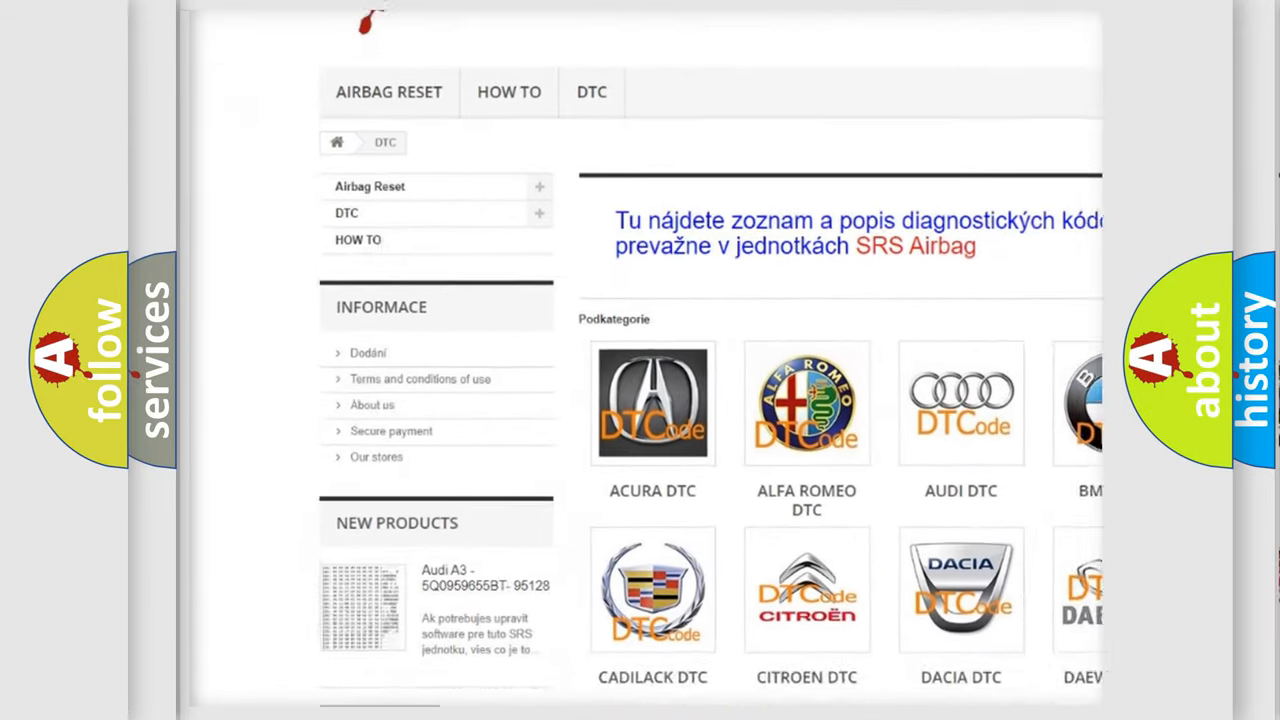
scroll("down", 3)
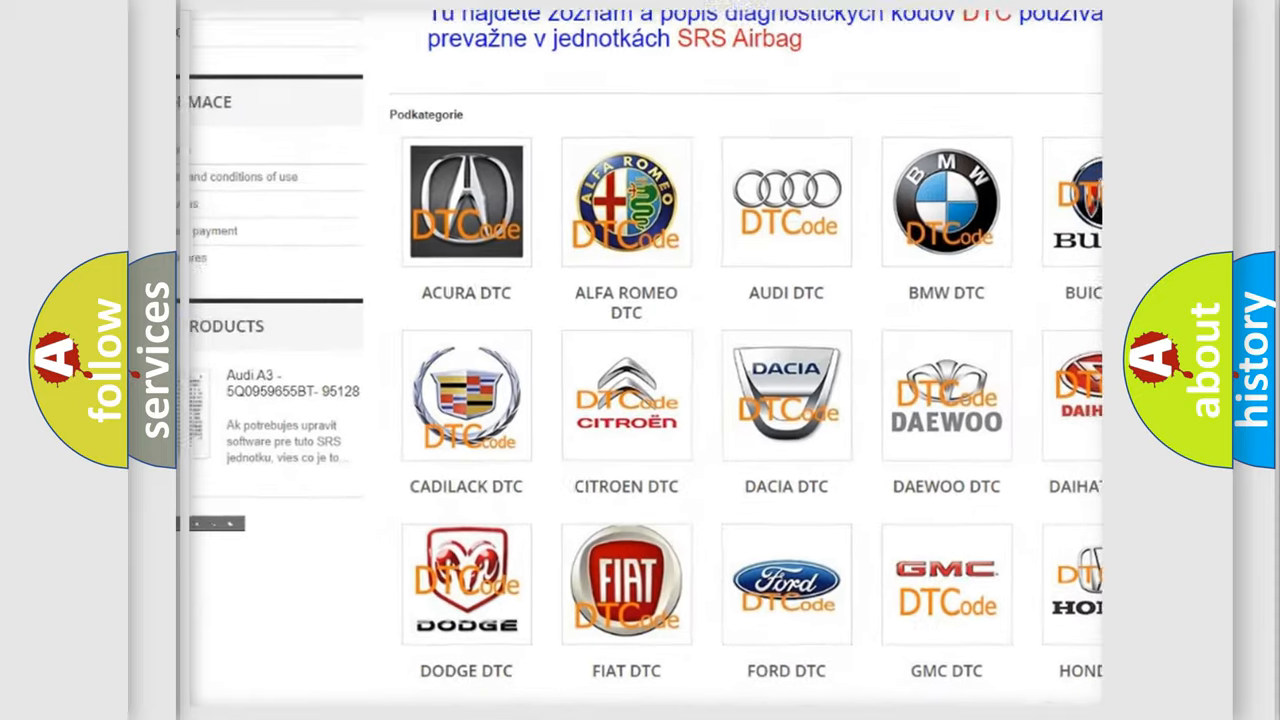
scroll("down", 3)
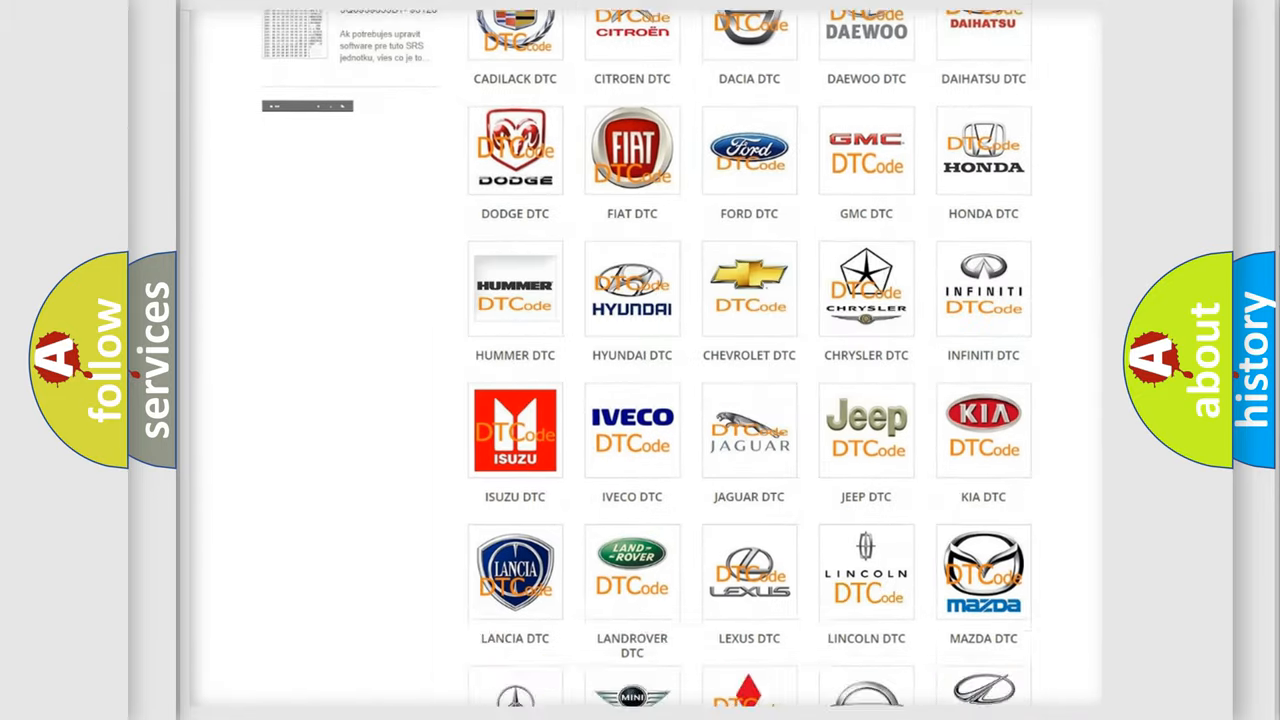
scroll("down", 3)
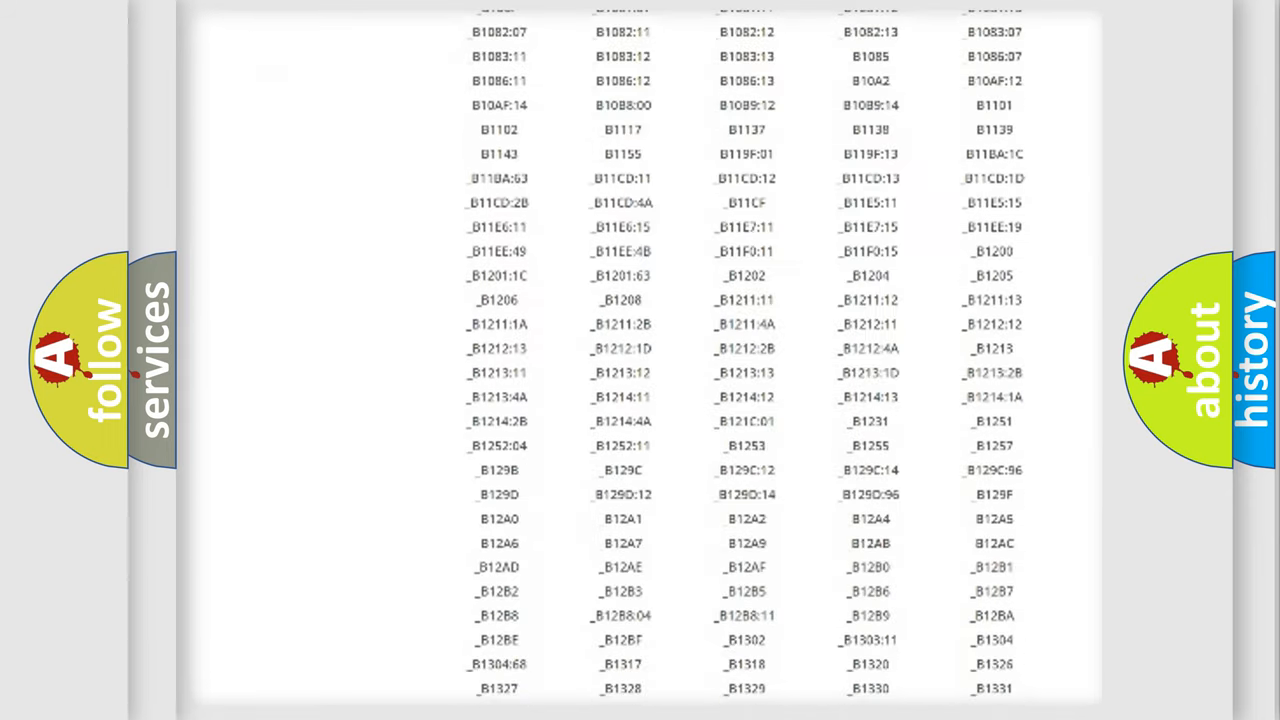
scroll("down", 3)
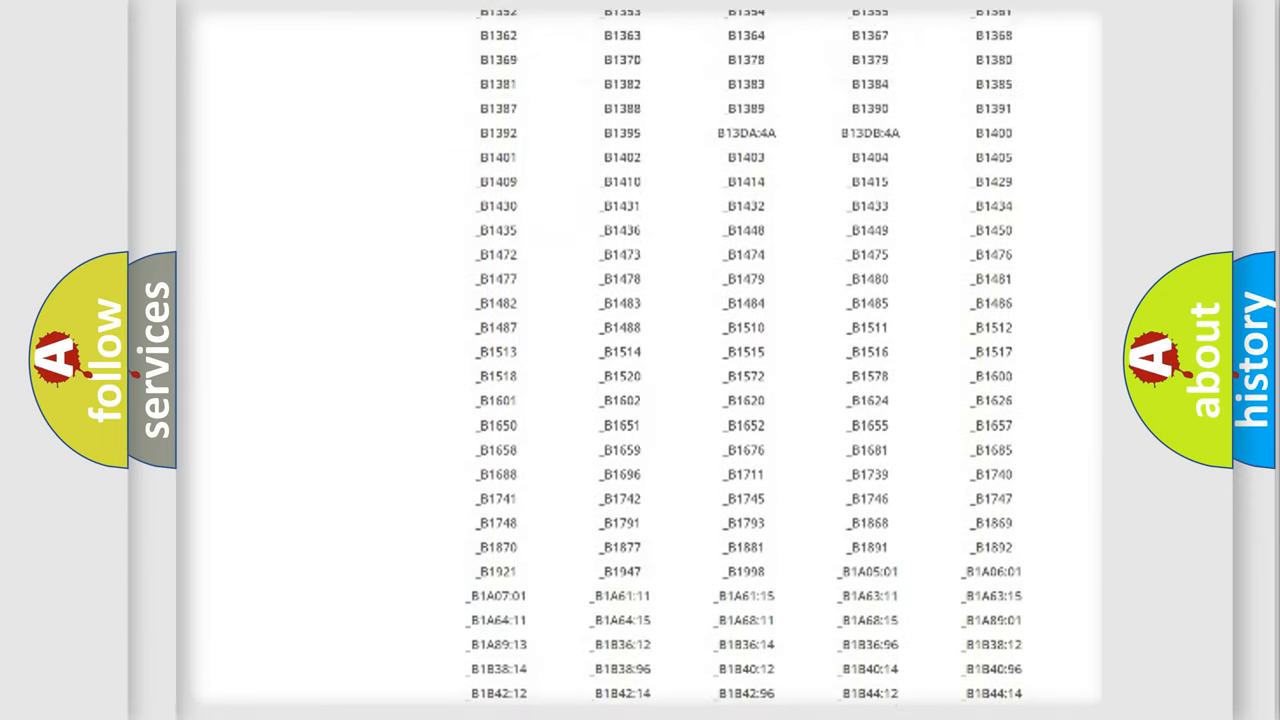
scroll("up", 3)
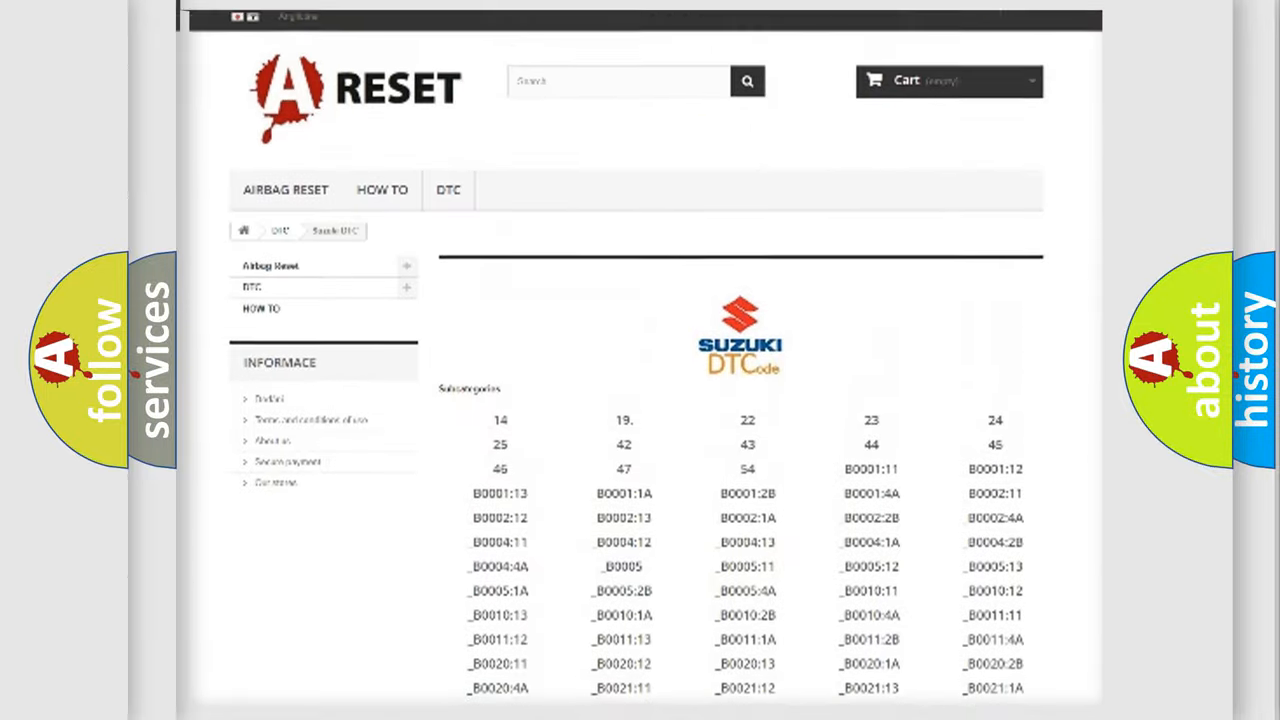